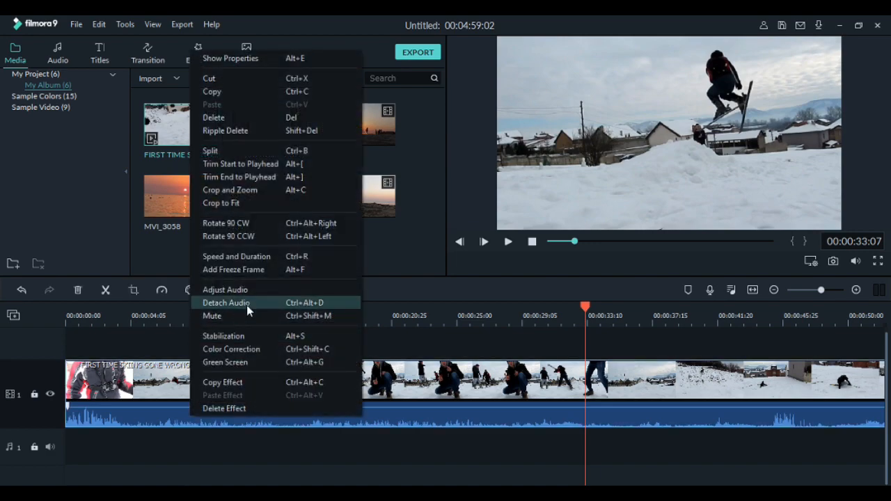
- Detach the ski clip's audio onto its own audio track
click(226, 303)
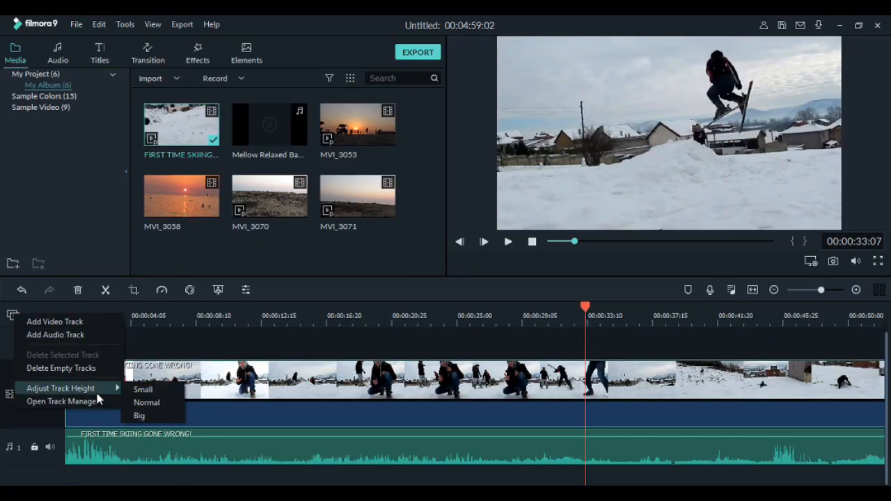
- Try Big track height, then settle on Normal track height for the timeline
click(139, 416)
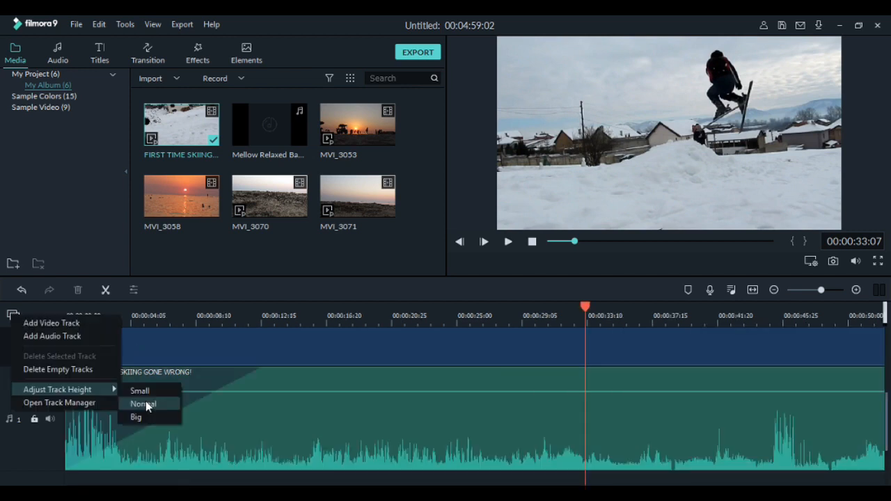
click(142, 404)
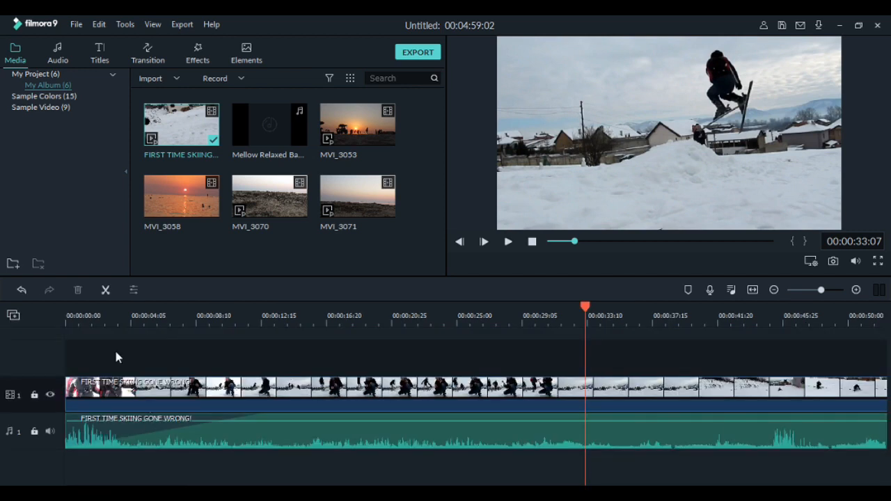
mouse_move(28, 334)
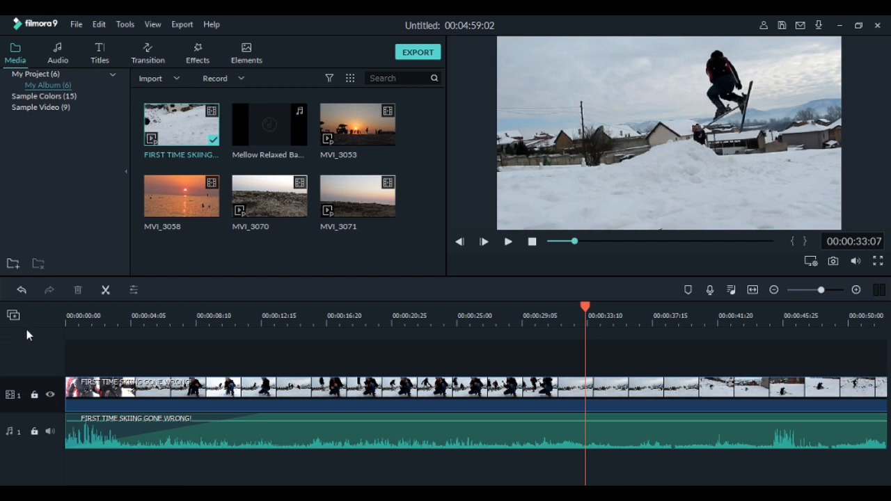
- Add another video track and another audio track via Manage tracks
click(12, 314)
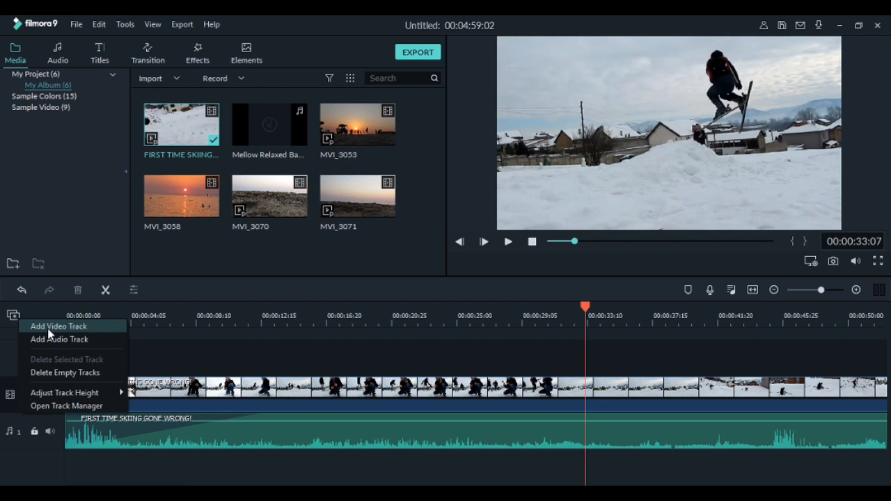
click(58, 326)
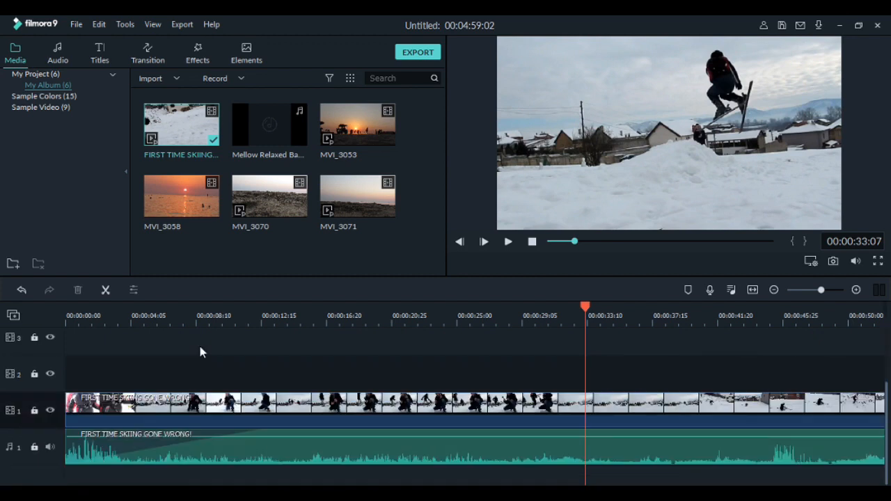
mouse_move(12, 315)
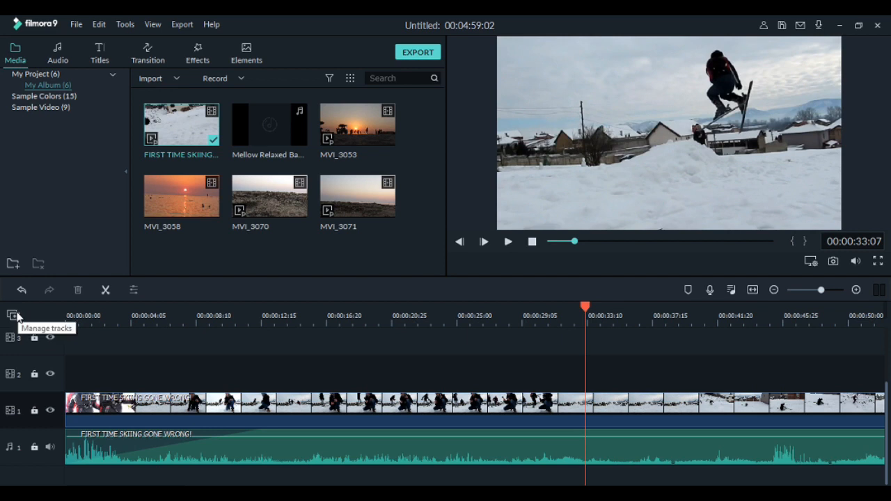
click(10, 315)
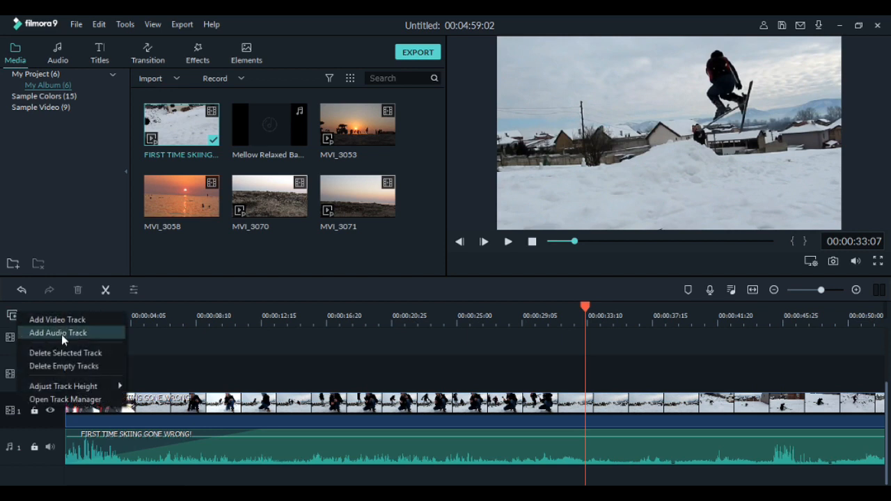
click(57, 333)
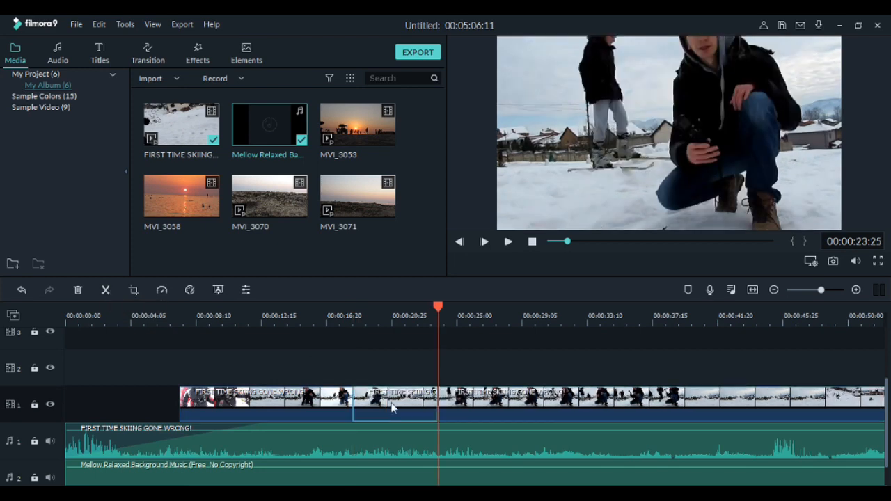
- Review the ski clip's context-menu actions with the background music placed beneath it
right_click(393, 407)
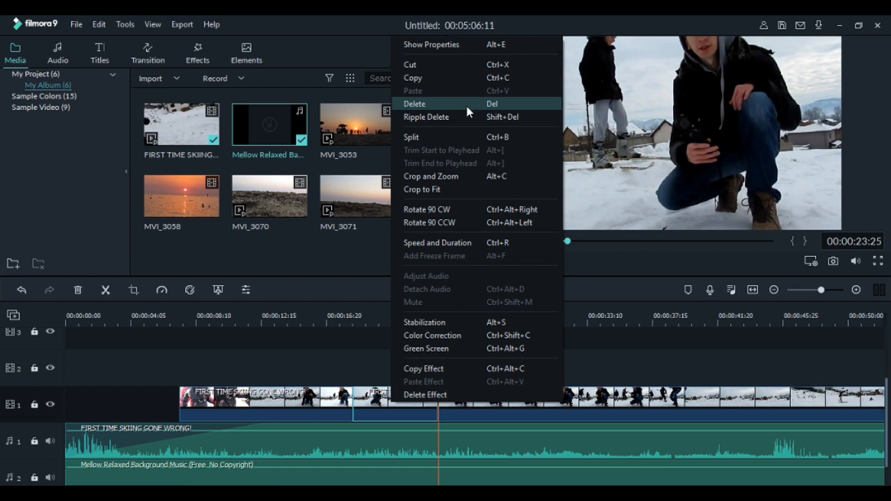
mouse_move(471, 117)
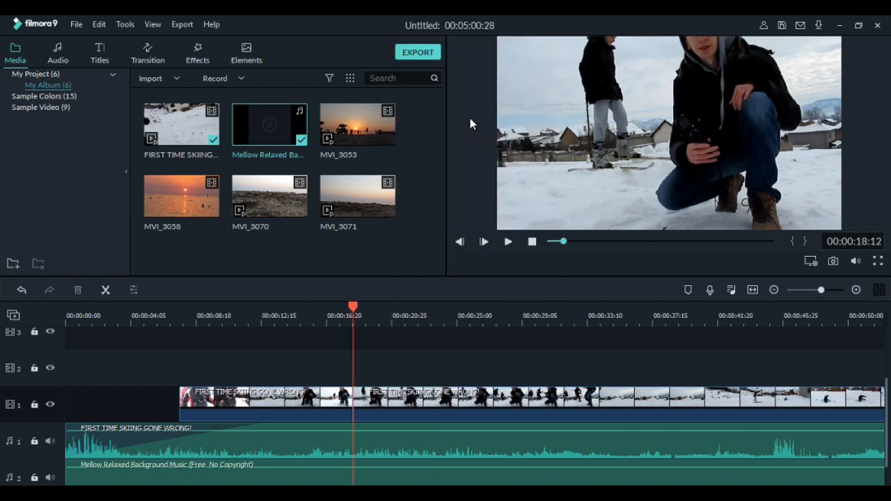
right_click(267, 397)
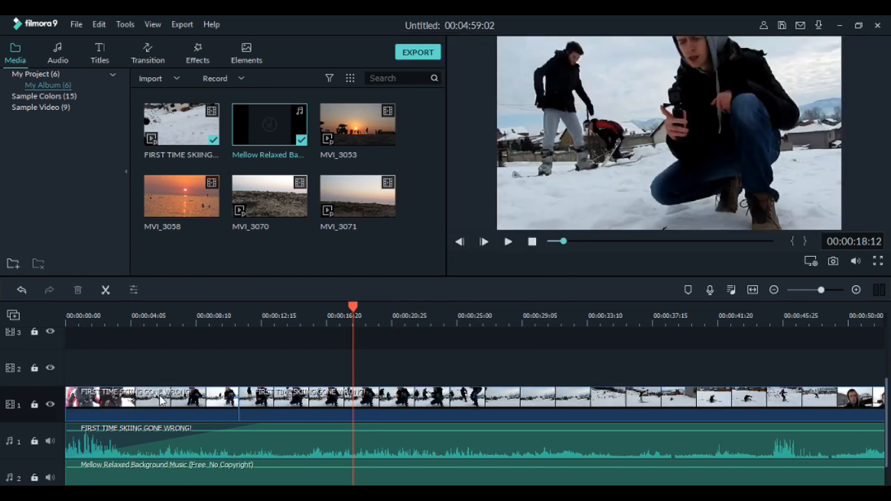
- Browse the ski clip's Video and Color adjustment settings in the editing panel
double_click(139, 405)
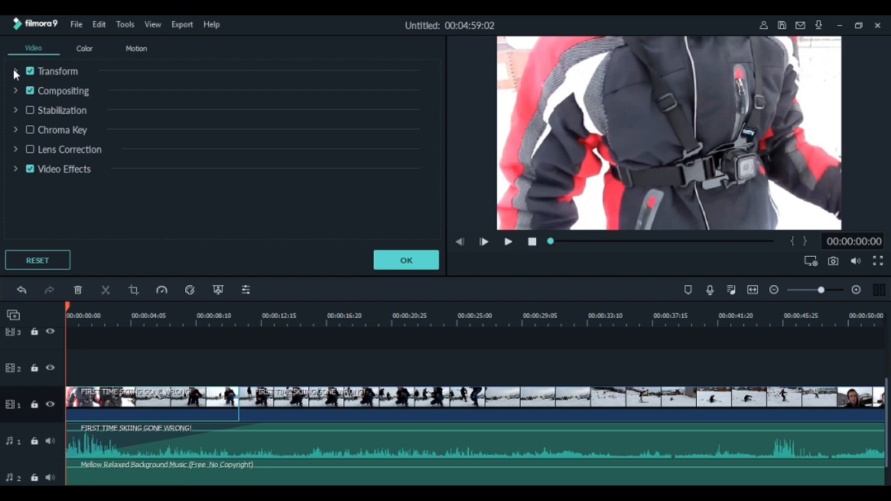
click(15, 71)
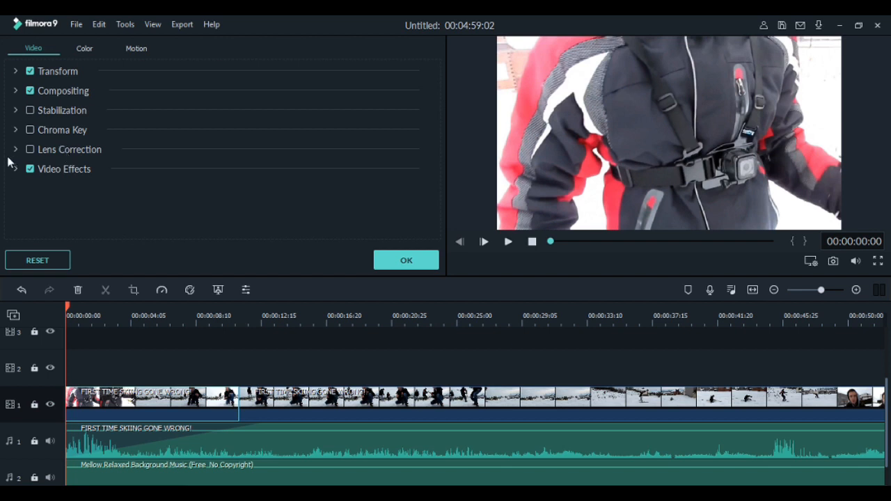
mouse_move(20, 173)
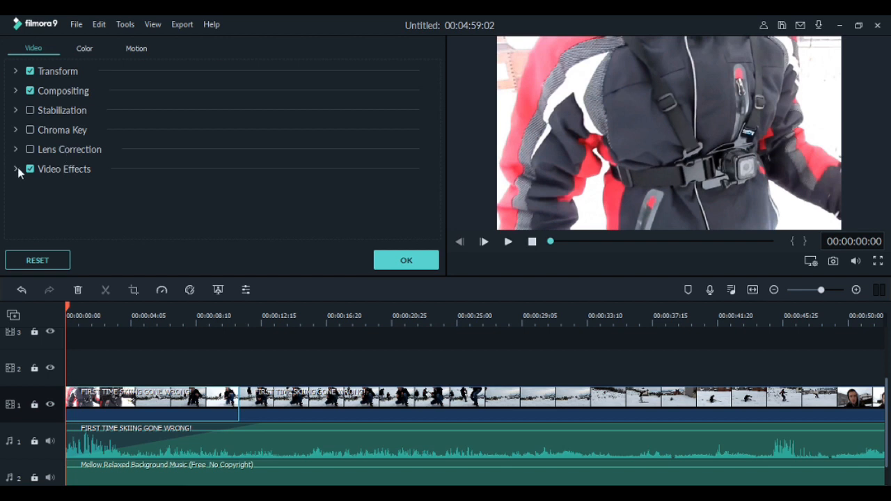
click(83, 47)
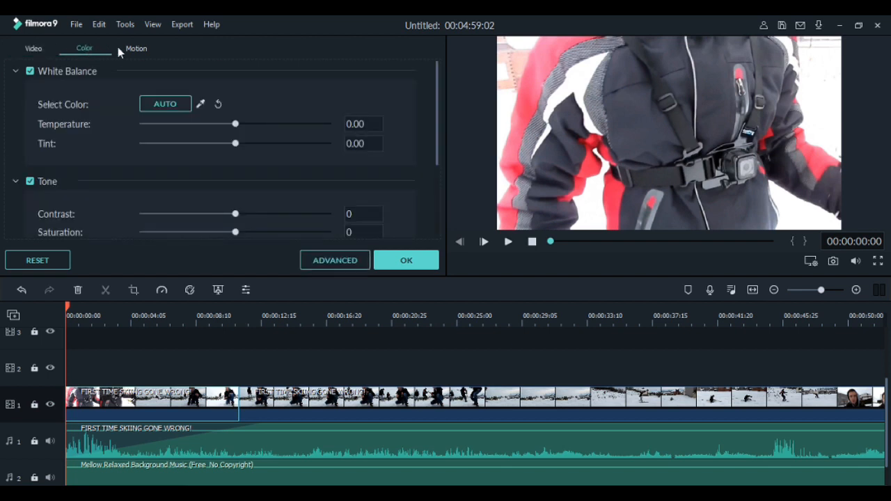
scroll(down, 3)
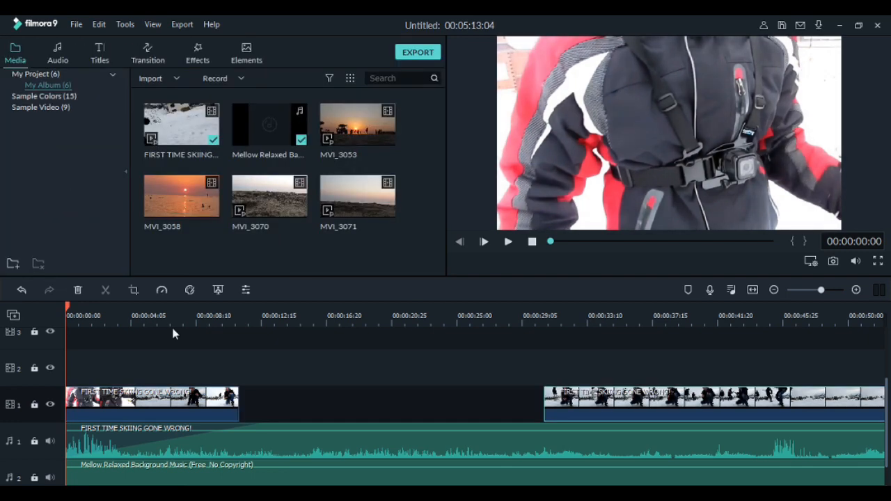
mouse_move(142, 291)
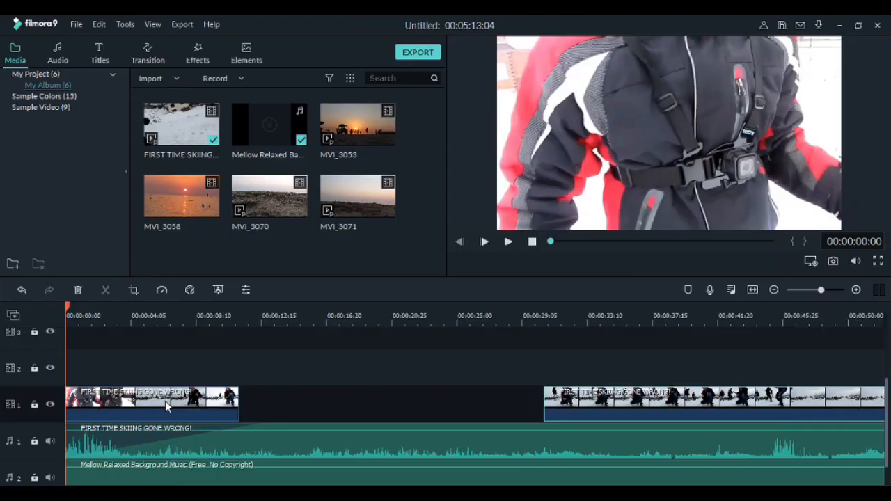
- Undo the move via Edit so the two ski clip pieces rejoin without a gap
right_click(167, 404)
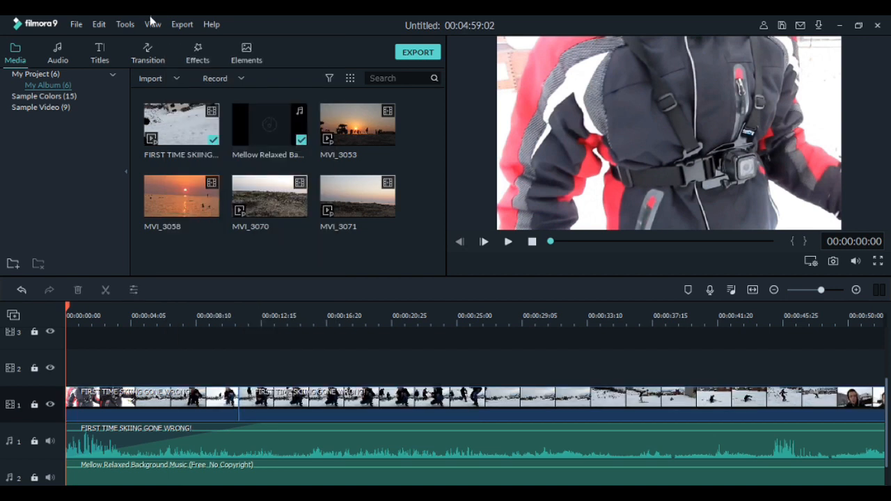
click(154, 22)
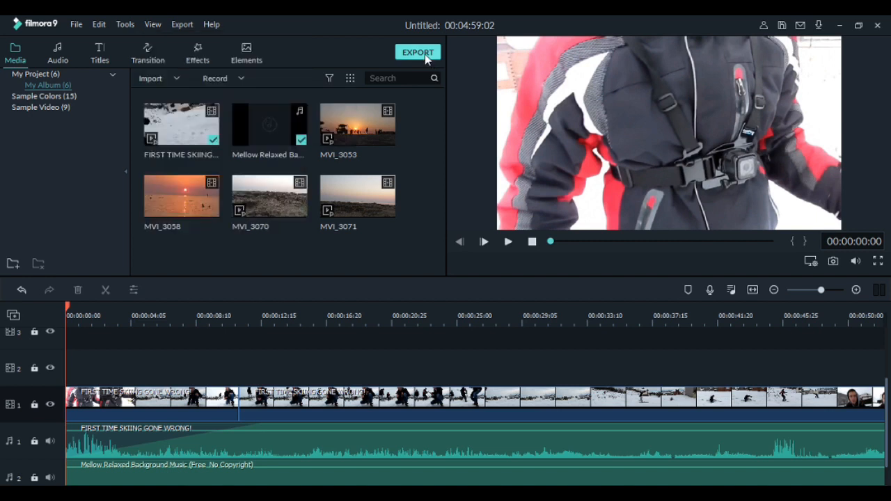
- Set MP4 export quality to Best (7000 kbps), confirm, and close Export without exporting
click(417, 51)
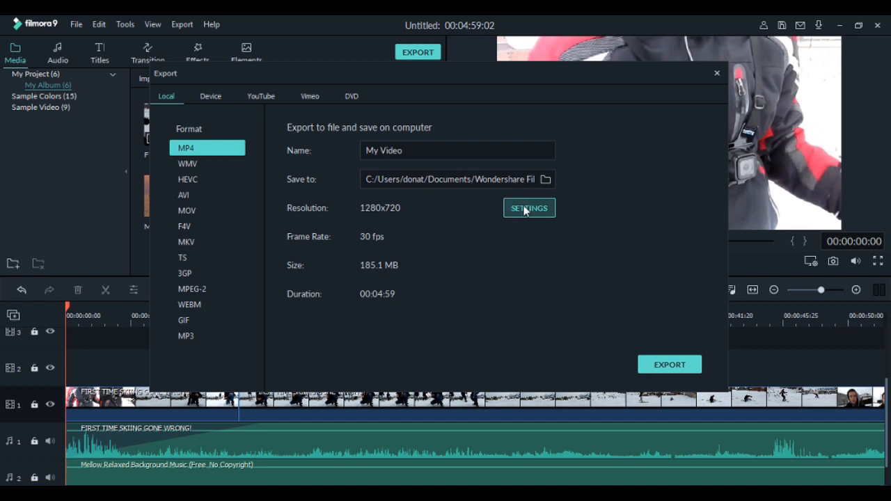
click(529, 208)
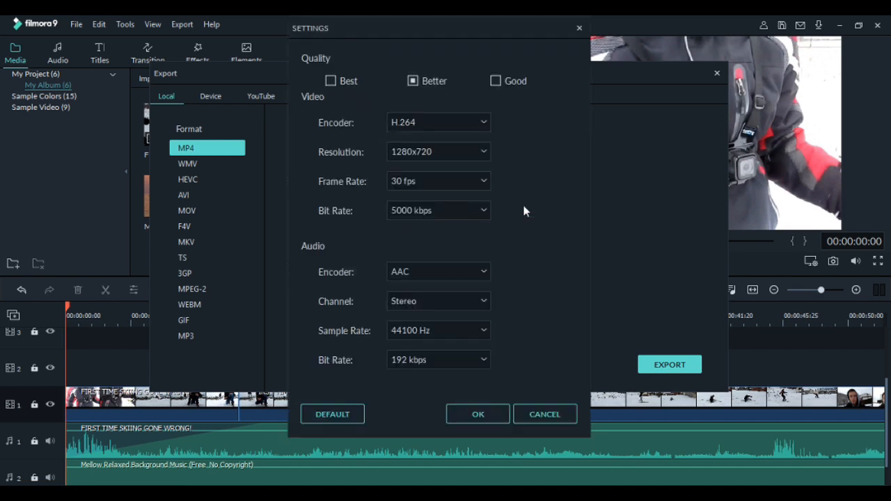
click(328, 81)
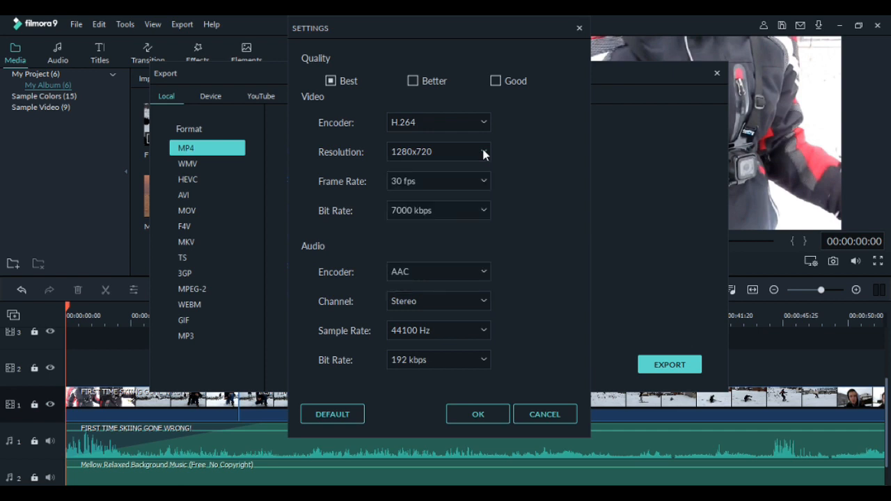
click(477, 413)
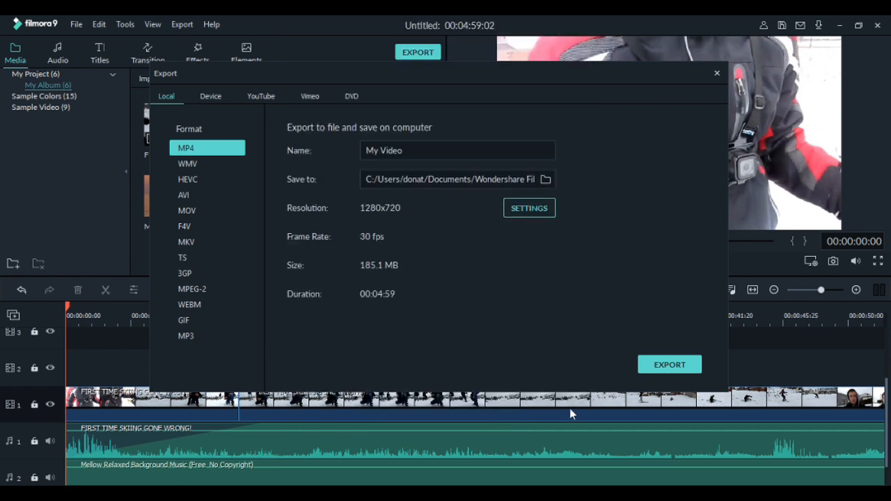
click(716, 72)
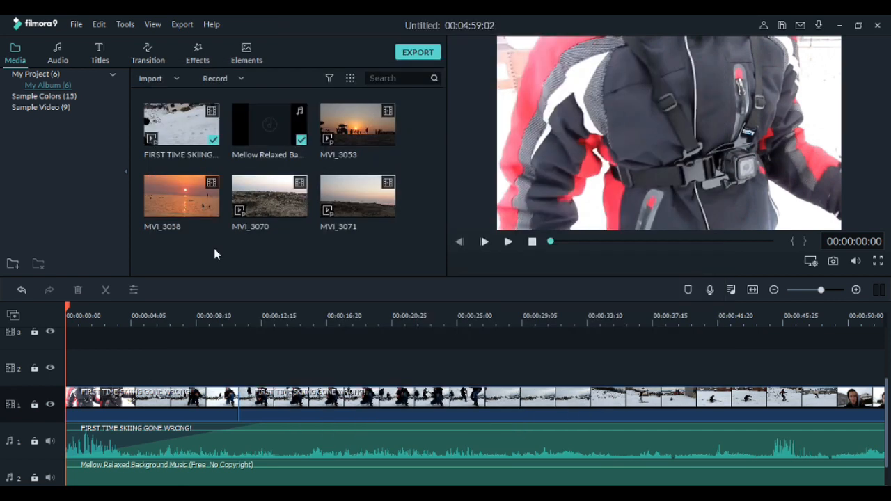